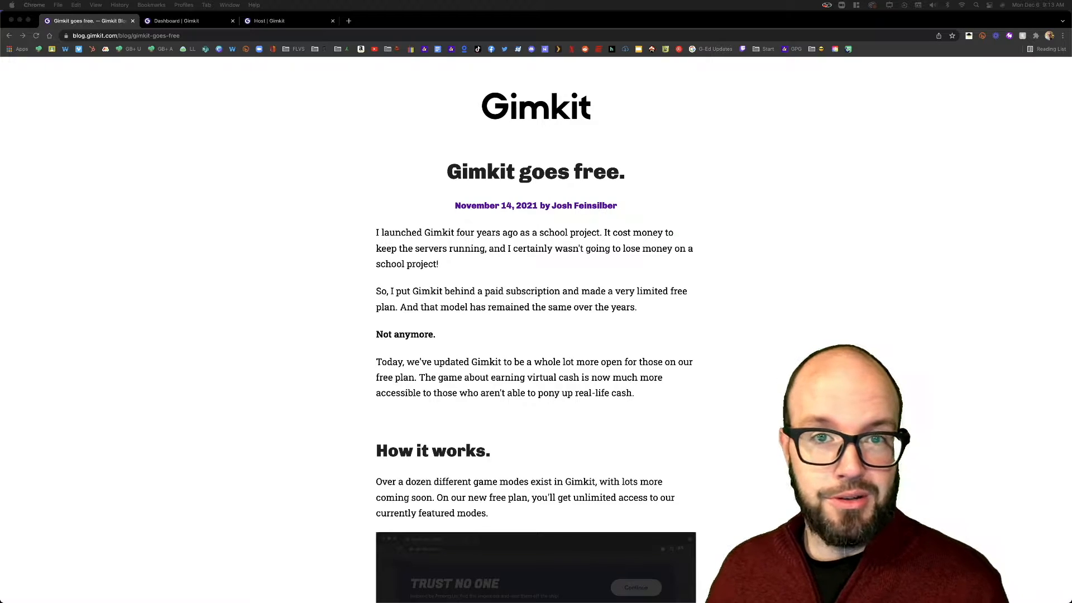
{"action": "mouse_move", "coordinate": [325, 261]}
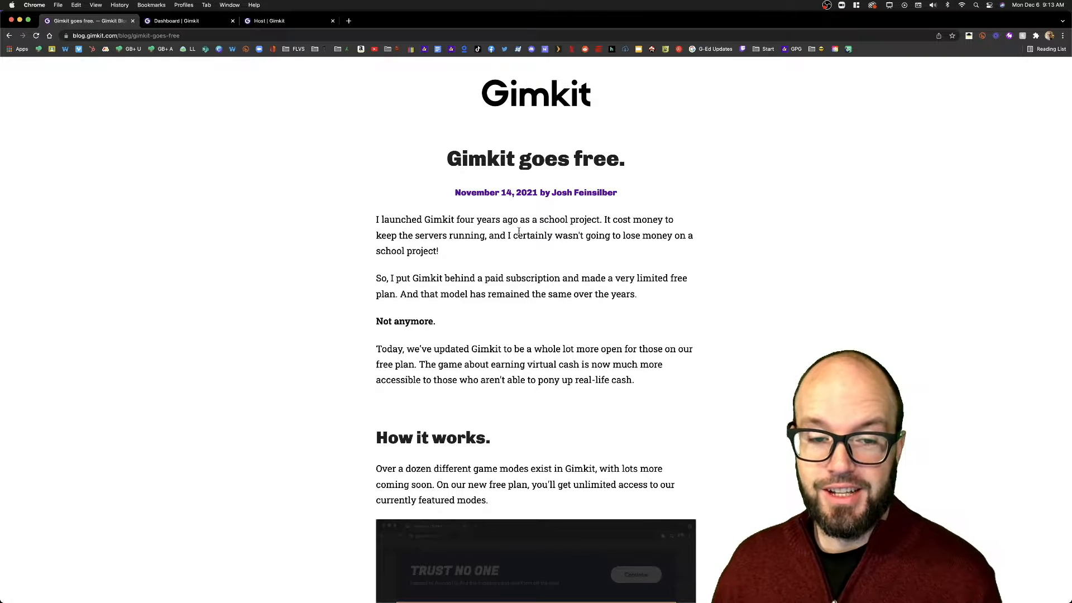
{"action": "mouse_move", "coordinate": [362, 236]}
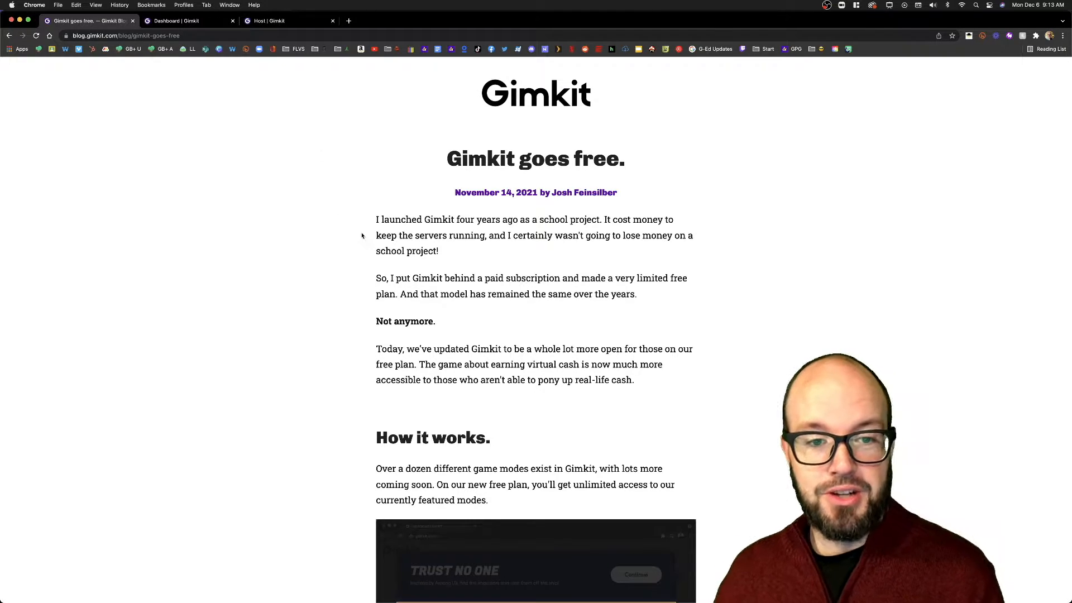
- Scroll the 'Gimkit goes free' post down to 'Current customer? We got you.' and 'The small print.'
{"action": "scroll", "scroll_direction": "down", "scroll_amount": 3}
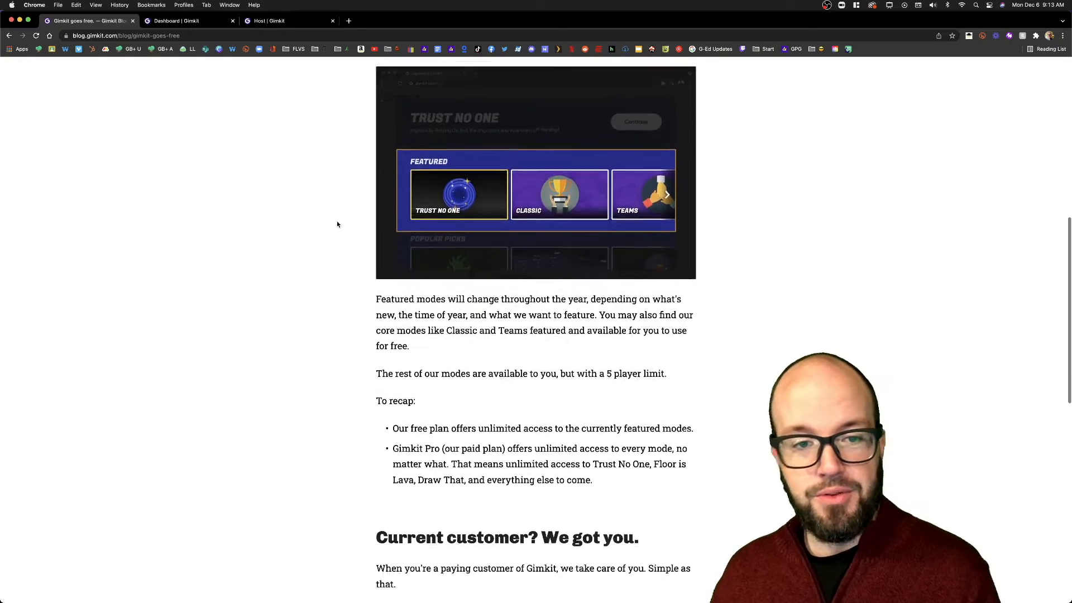
{"action": "scroll", "scroll_direction": "down", "scroll_amount": 3}
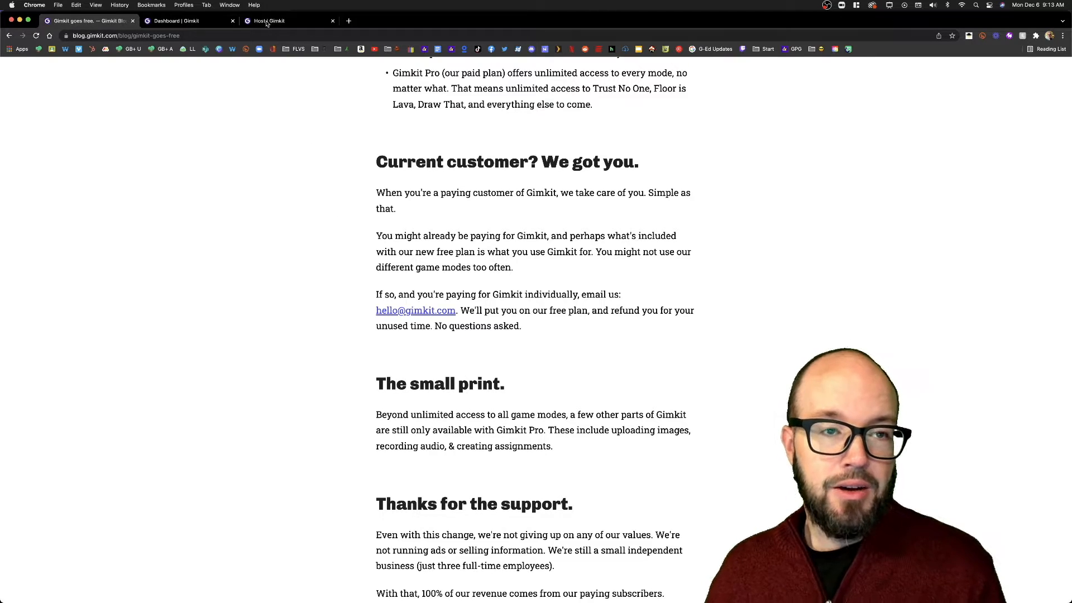
- Return to the Host tab and start the live game for the one joined player
{"action": "left_click", "coordinate": [270, 21]}
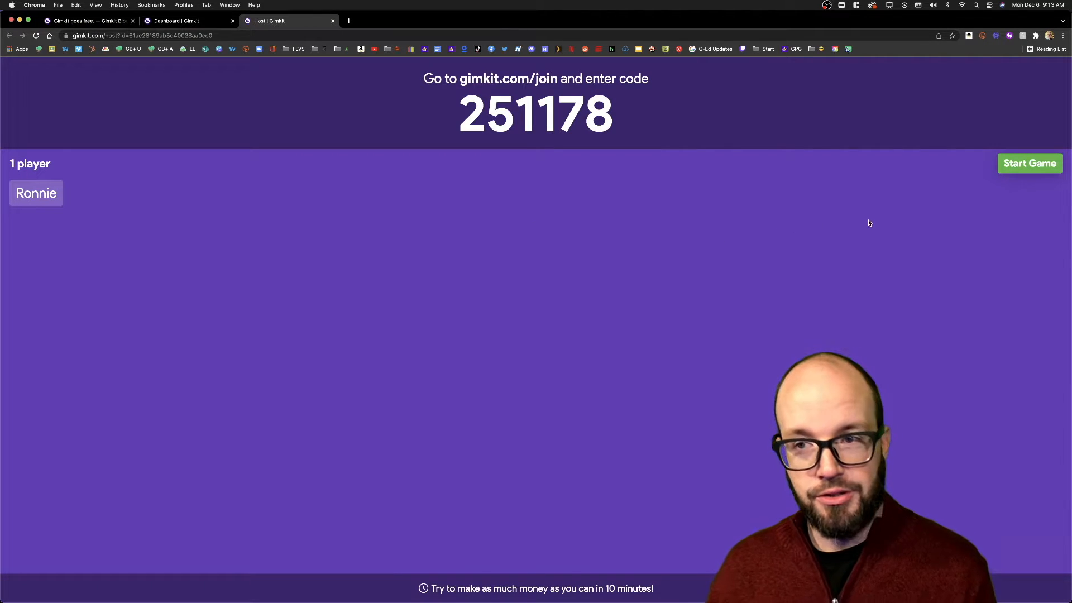
{"action": "left_click", "coordinate": [1030, 163]}
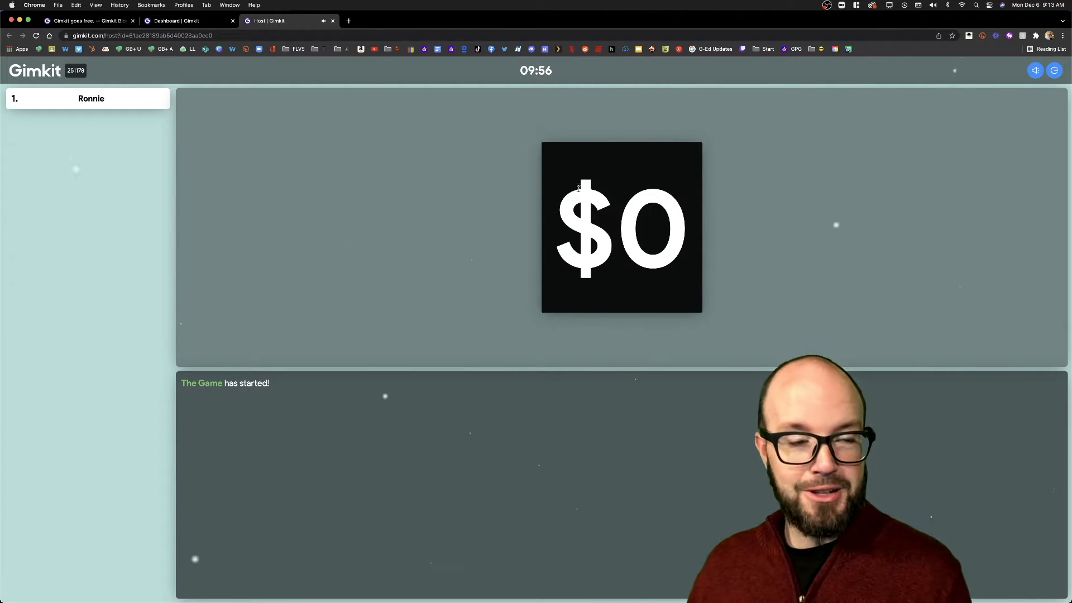
{"action": "mouse_move", "coordinate": [897, 162]}
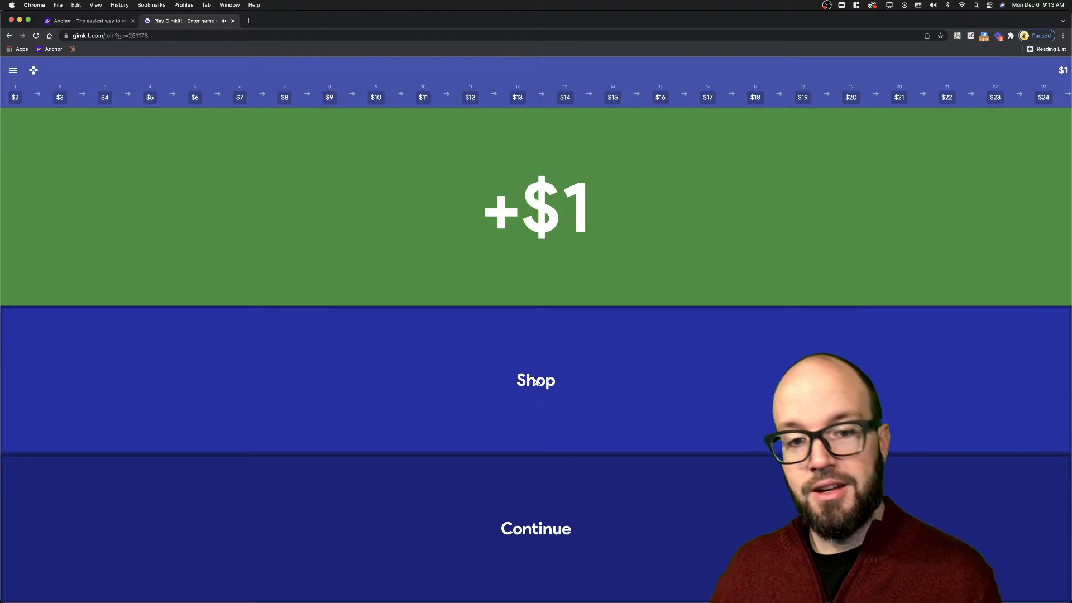
- In the student window, open the Upgrades shop with Money Per Question, Streak Bonus and Multiplier
{"action": "left_click", "coordinate": [535, 380]}
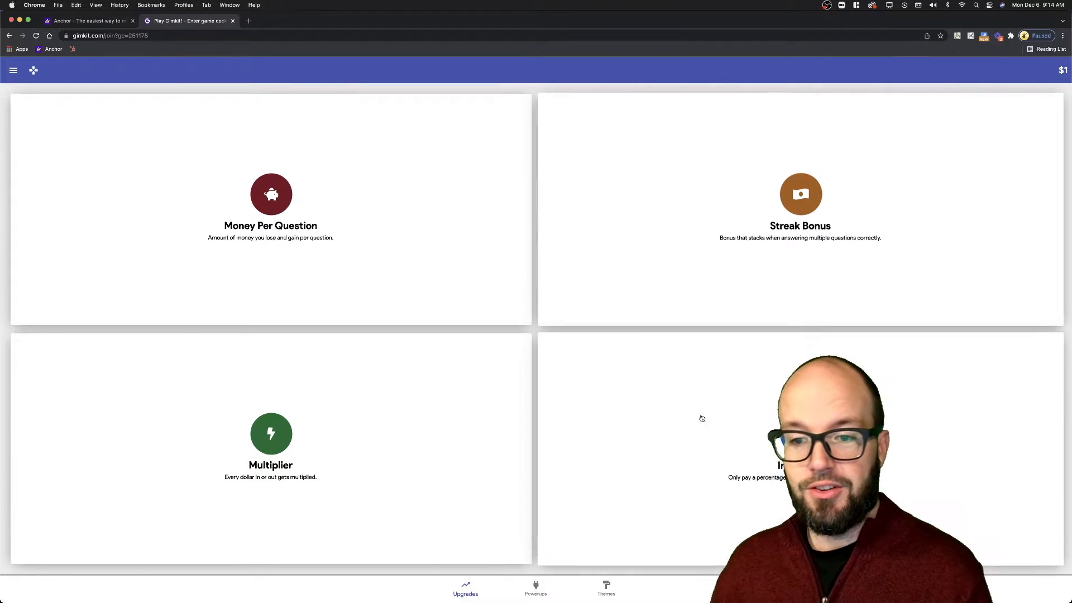
{"action": "mouse_move", "coordinate": [603, 236]}
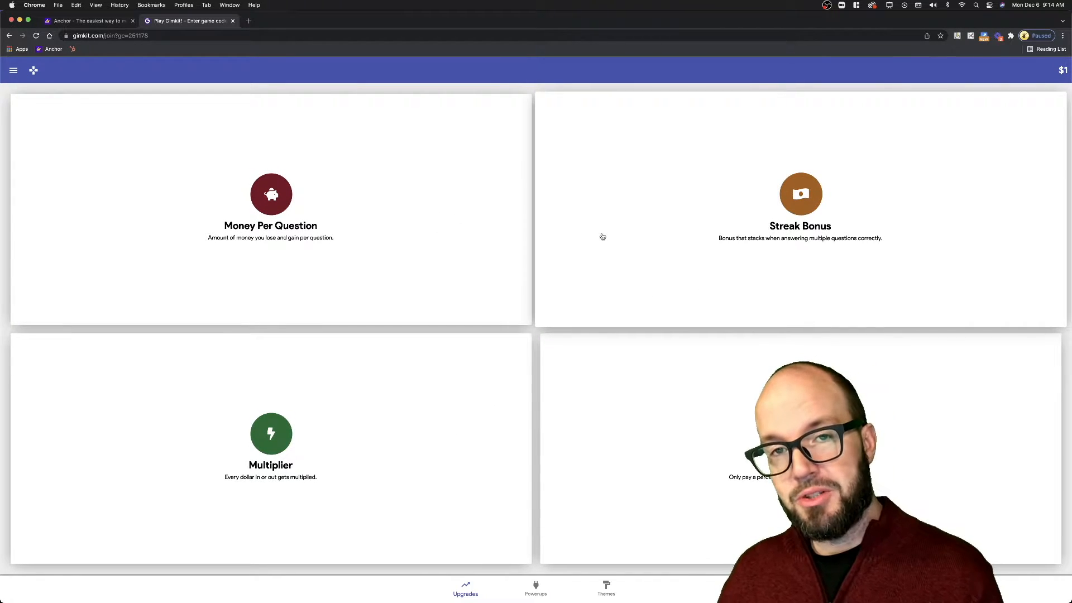
{"action": "mouse_move", "coordinate": [606, 238]}
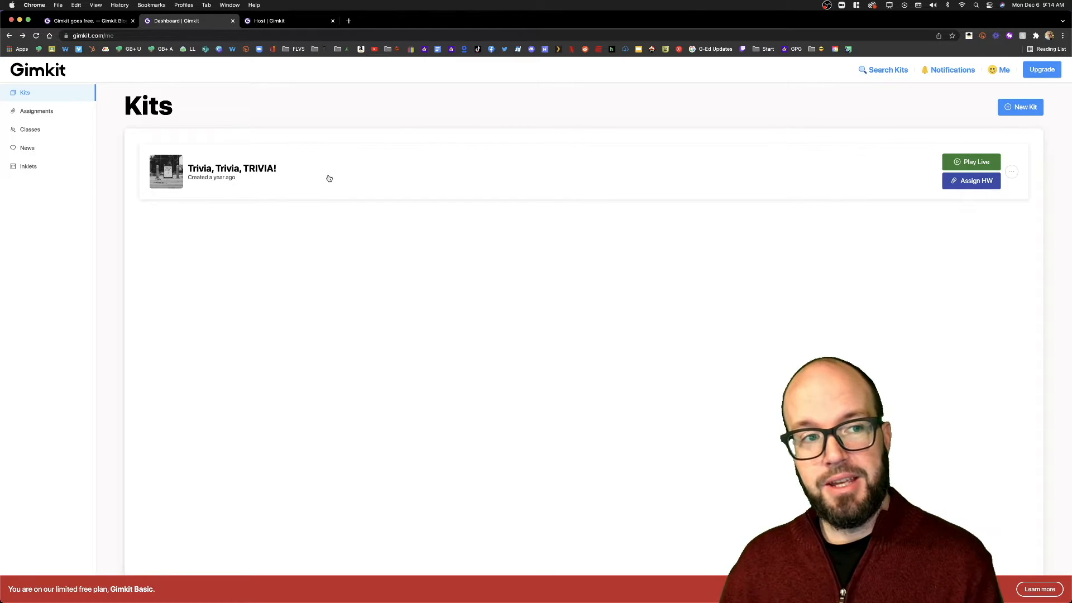
{"action": "mouse_move", "coordinate": [277, 180]}
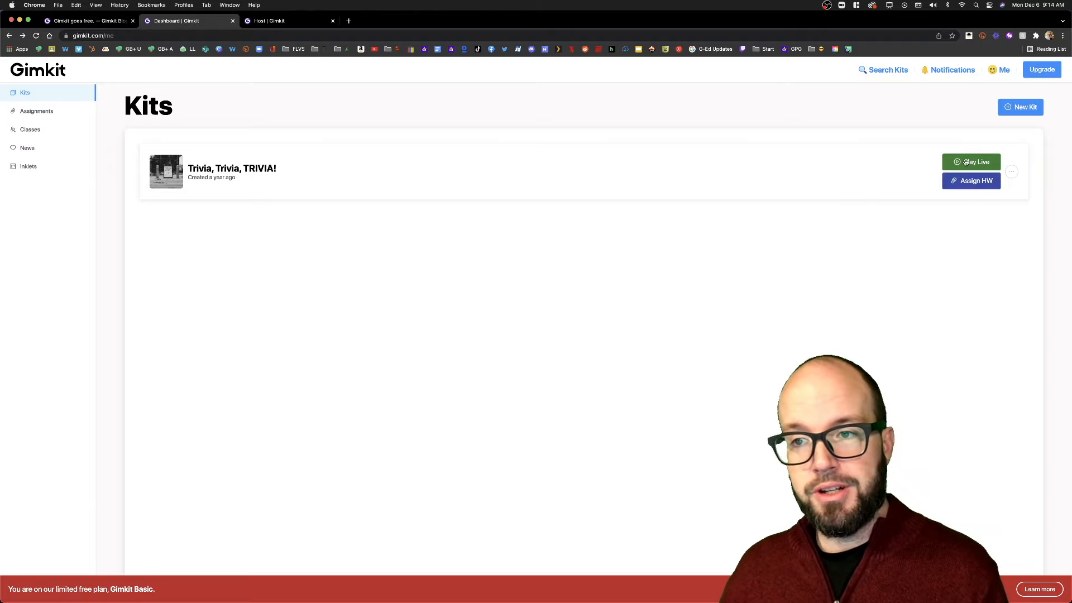
- Choose Play Live on the Trivia, Trivia, TRIVIA! kit to bring up its game modes
{"action": "left_click", "coordinate": [971, 162]}
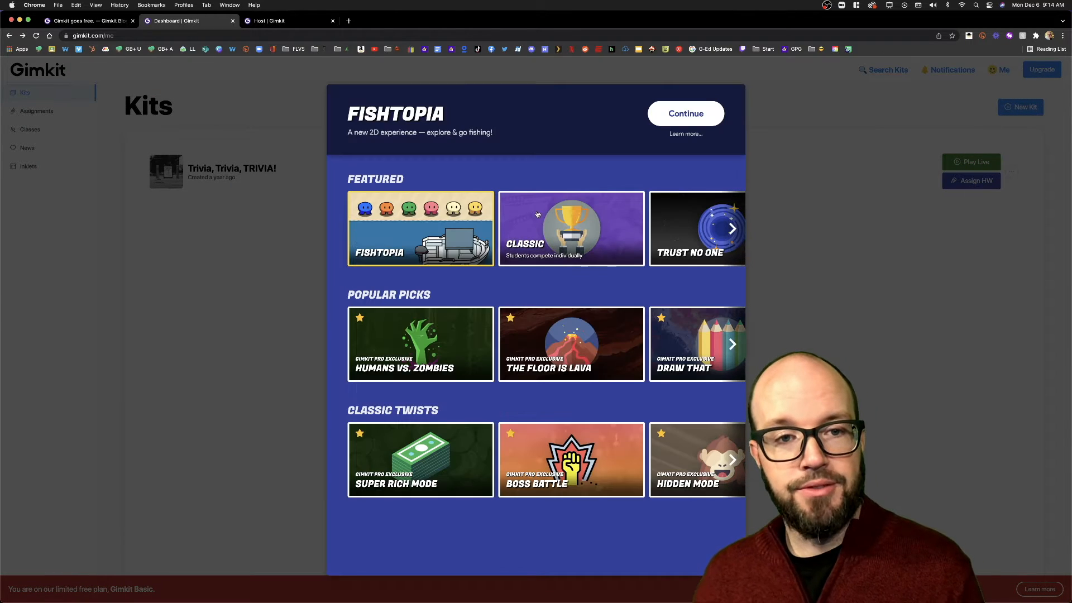
{"action": "mouse_move", "coordinate": [393, 253]}
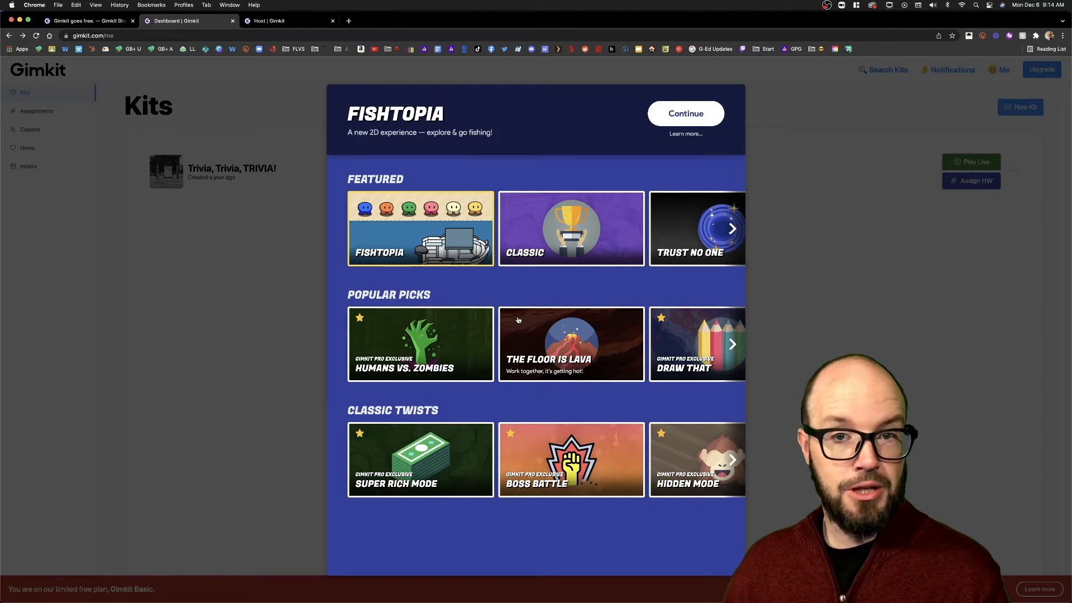
{"action": "mouse_move", "coordinate": [617, 211]}
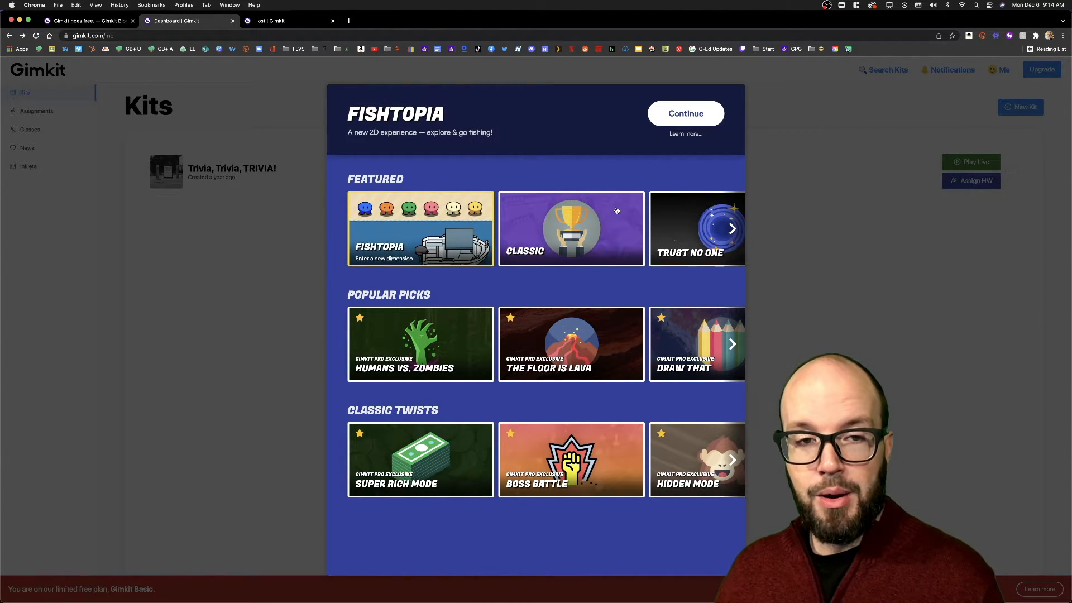
{"action": "mouse_move", "coordinate": [600, 165]}
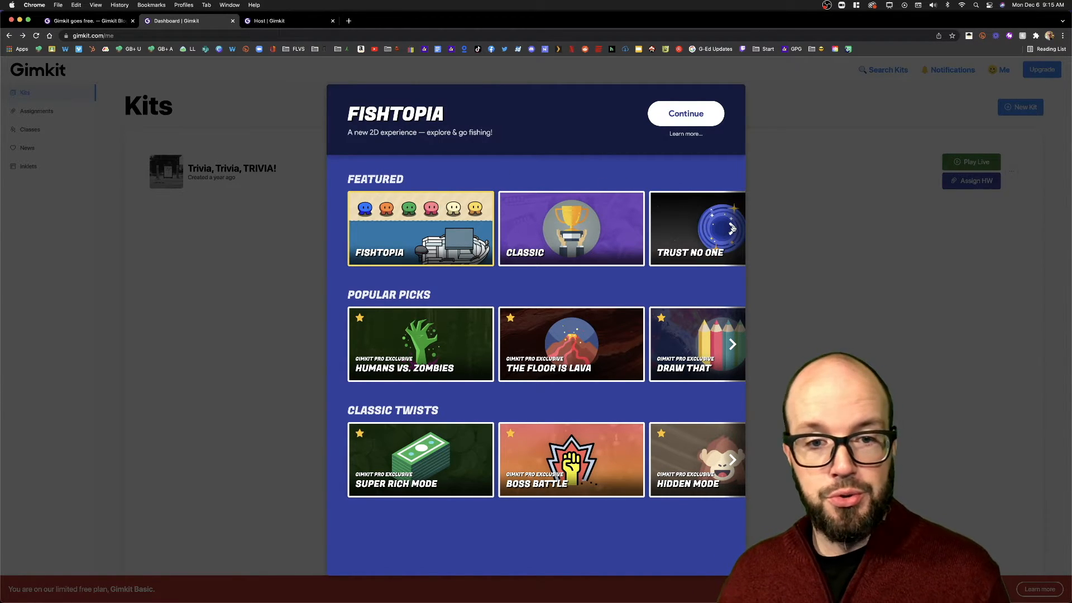
{"action": "mouse_move", "coordinate": [414, 244]}
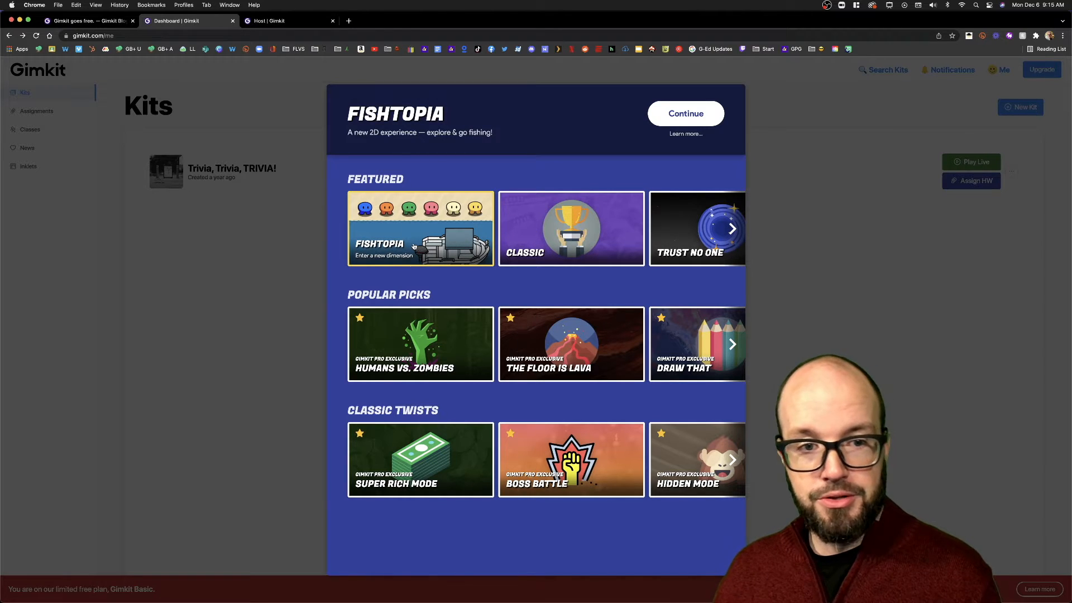
{"action": "mouse_move", "coordinate": [698, 241]}
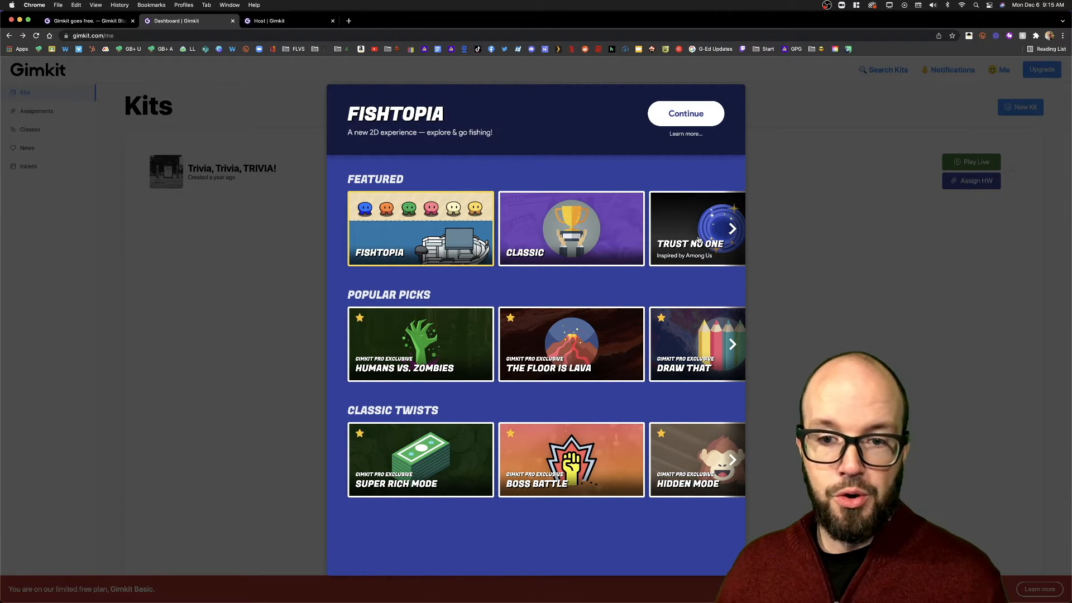
{"action": "mouse_move", "coordinate": [558, 235]}
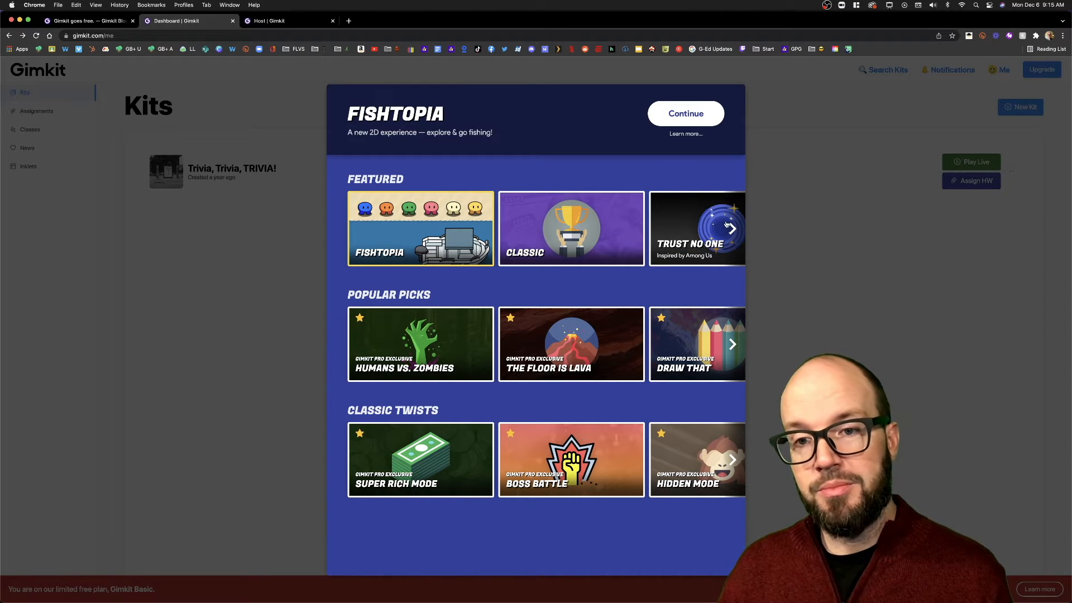
- Advance the Featured row to show Teams after Classic and Trust No One
{"action": "left_click", "coordinate": [731, 228]}
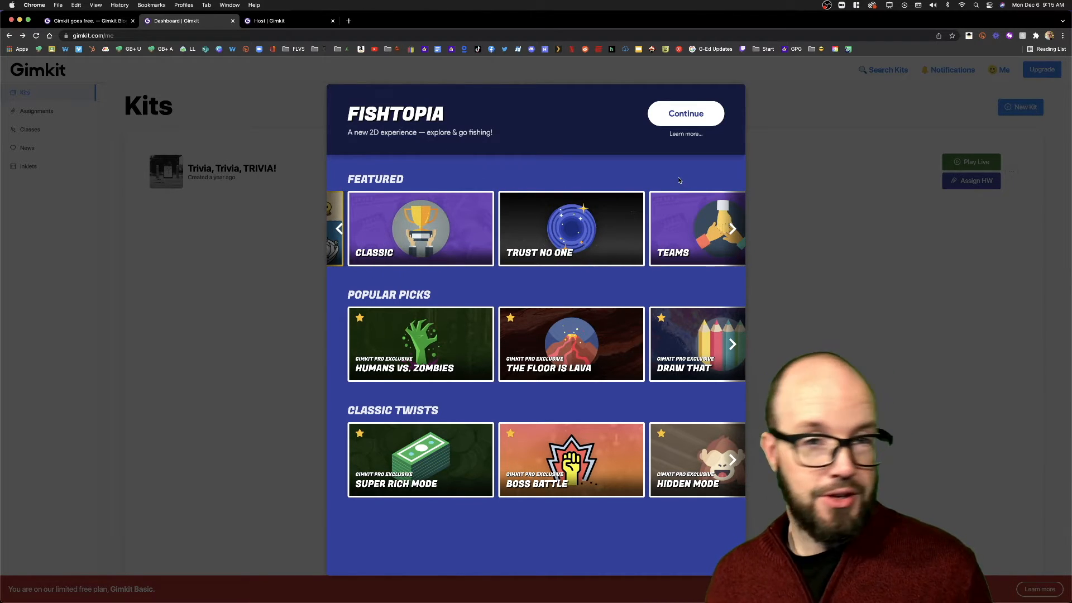